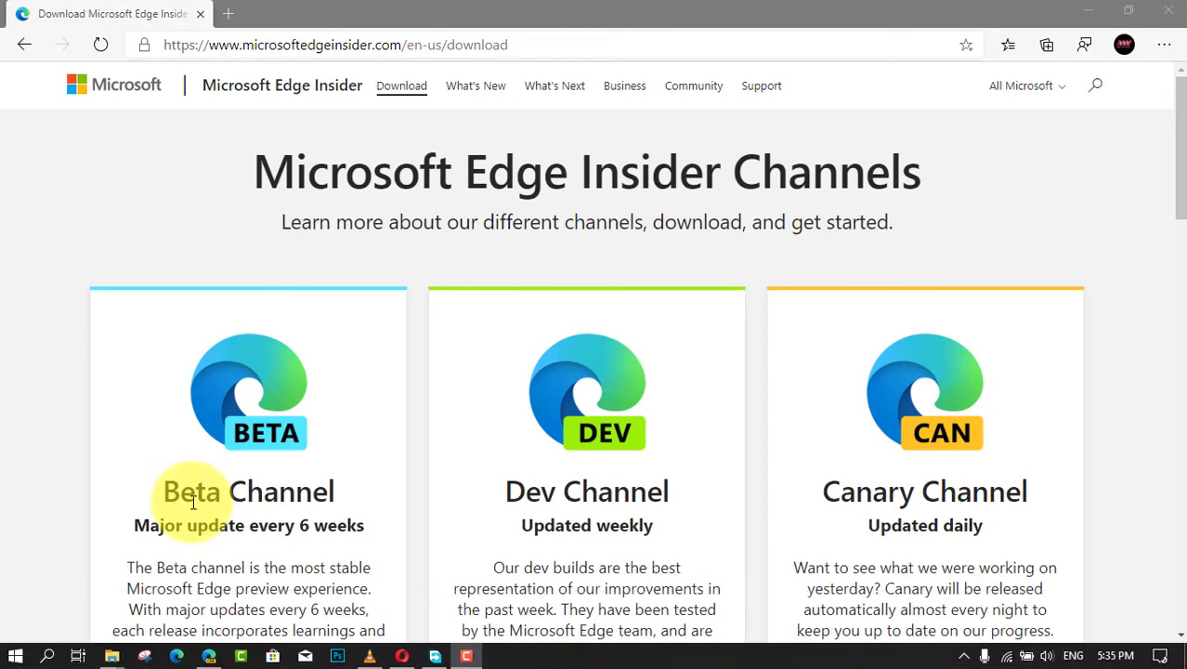
mouse_move(195, 502)
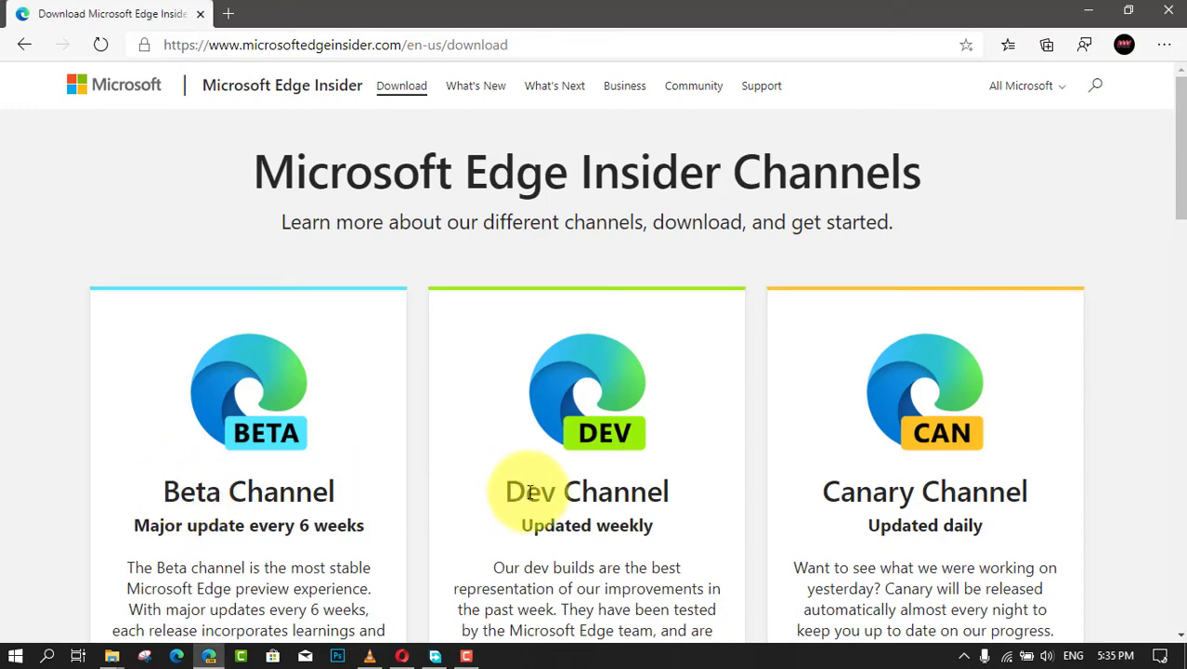
Launch Pin to taskbar from the Settings and more menu's More tools submenu.
scroll("down", 3)
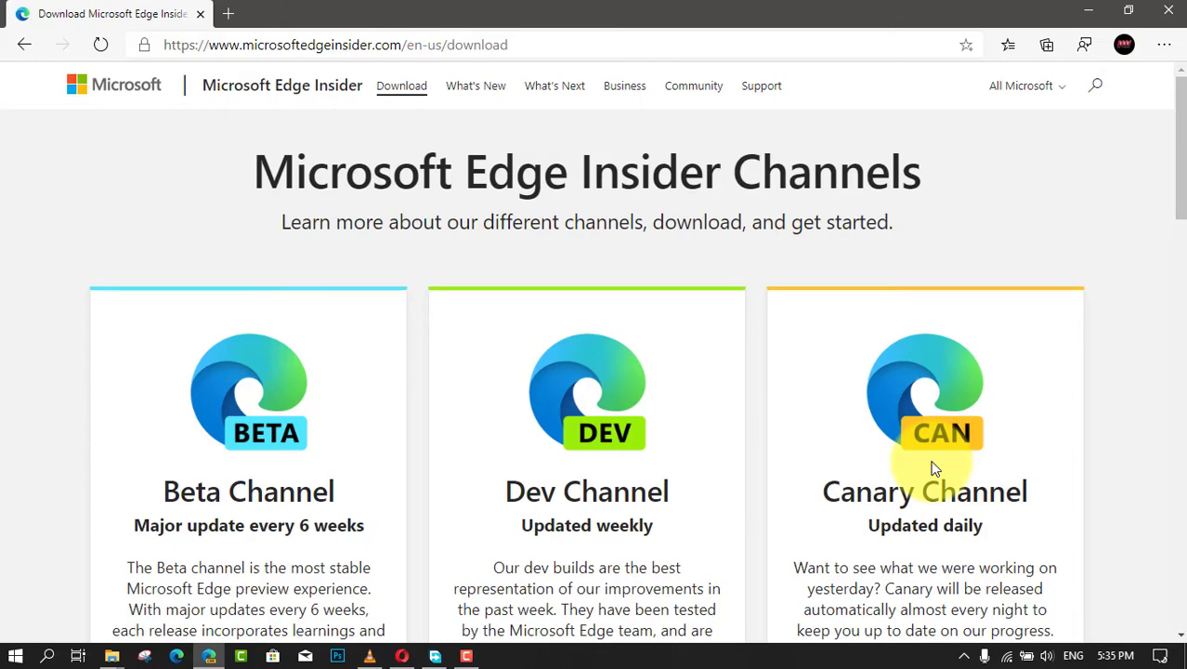
left_click(1164, 45)
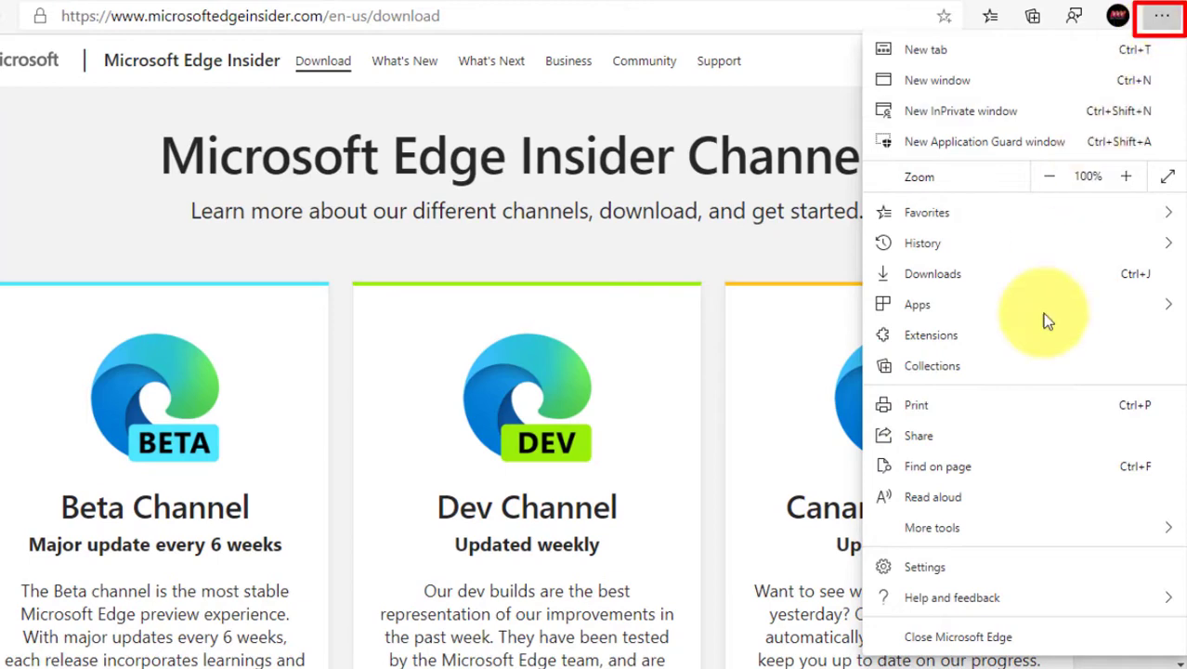
left_click(932, 527)
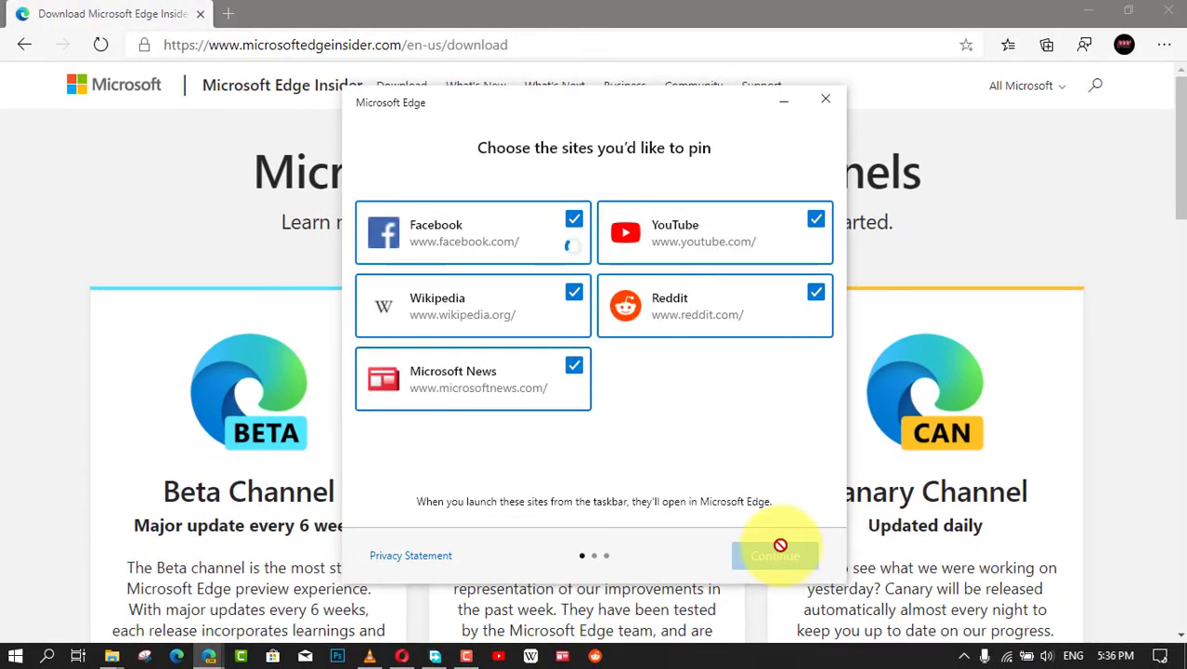
Confirm pinning Facebook, YouTube, Wikipedia, Reddit, Microsoft News, then Office and Bing.
left_click(774, 554)
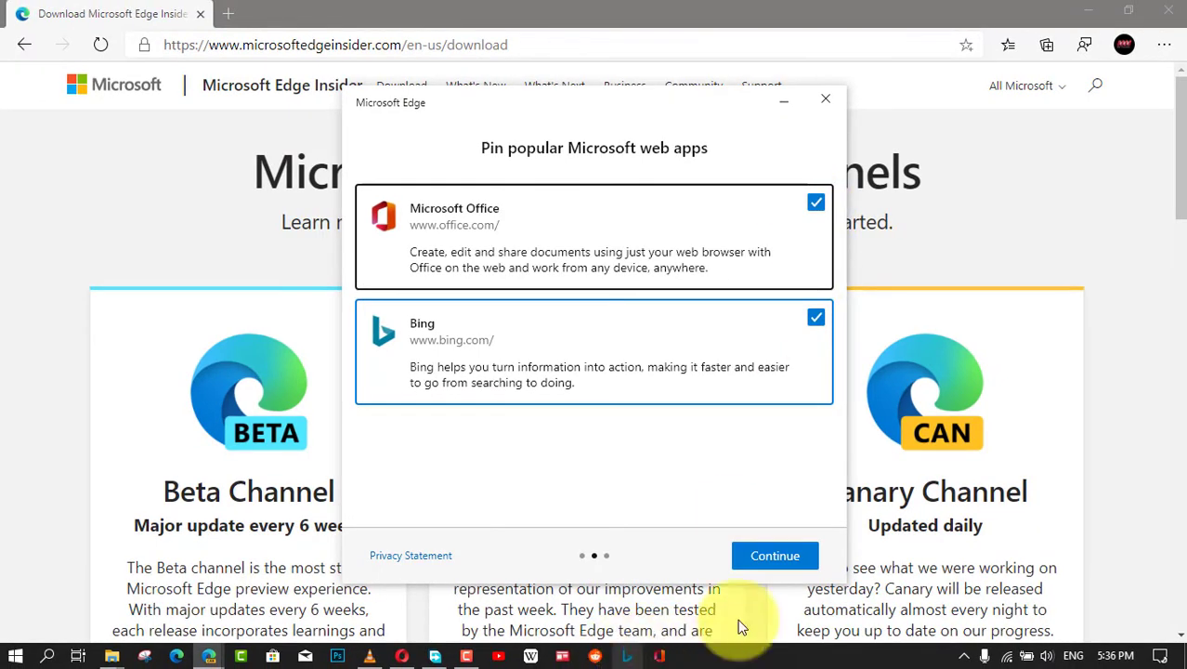
left_click(774, 556)
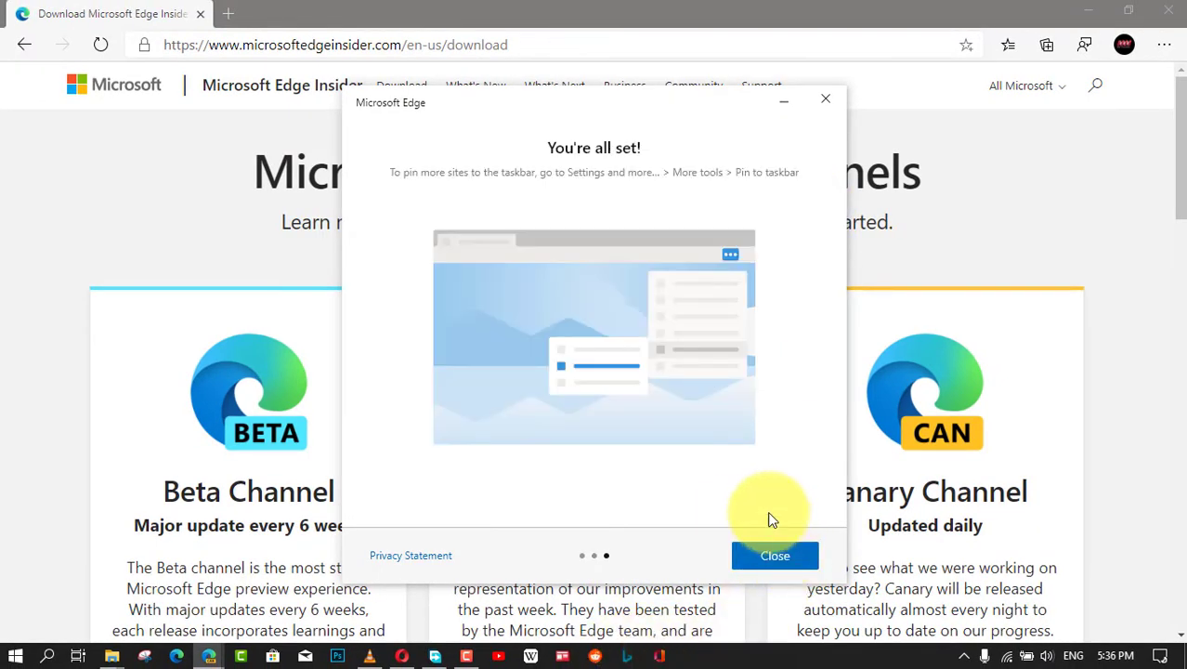